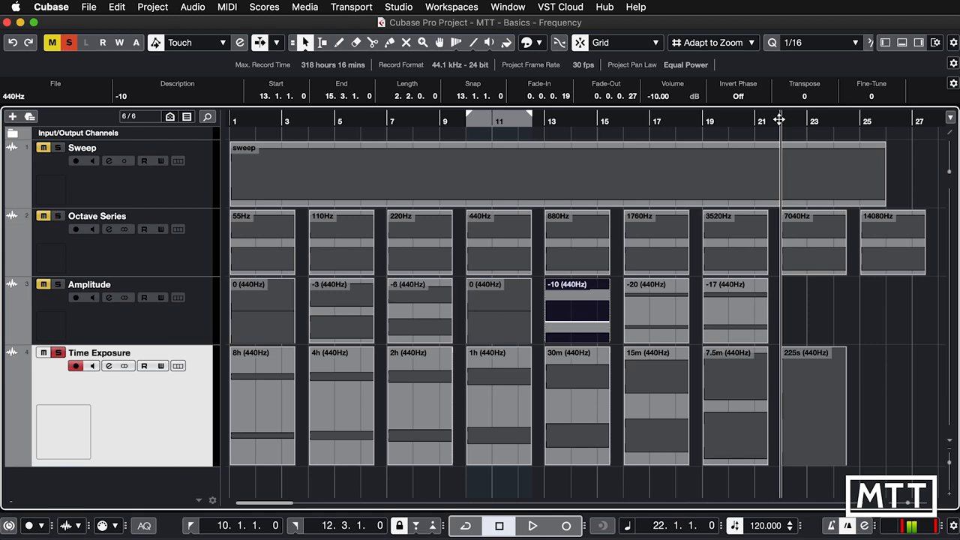
# Return the playhead to zero and select the 8h (440Hz) tone at -20 dB on the Time Exposure track.
pyautogui.click(536, 525)
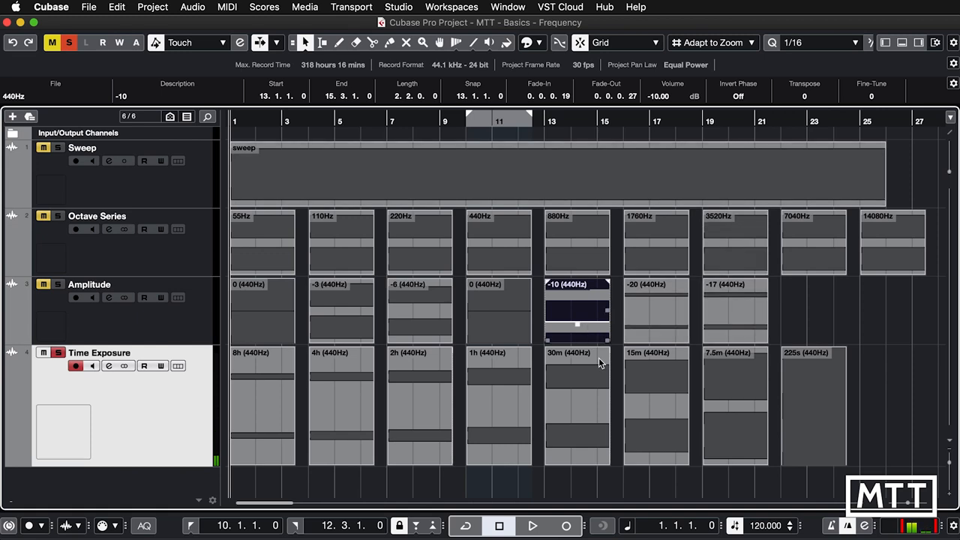
pyautogui.click(577, 417)
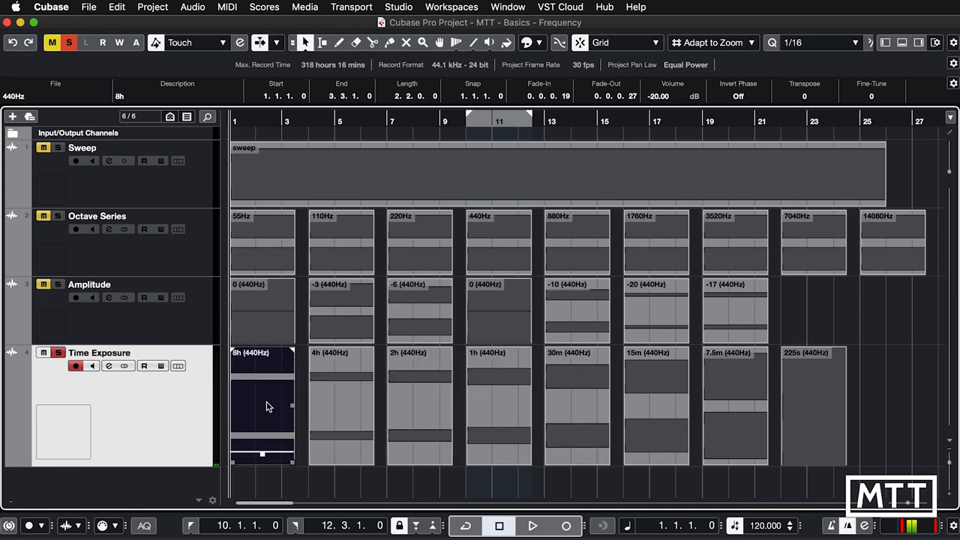
pyautogui.click(341, 413)
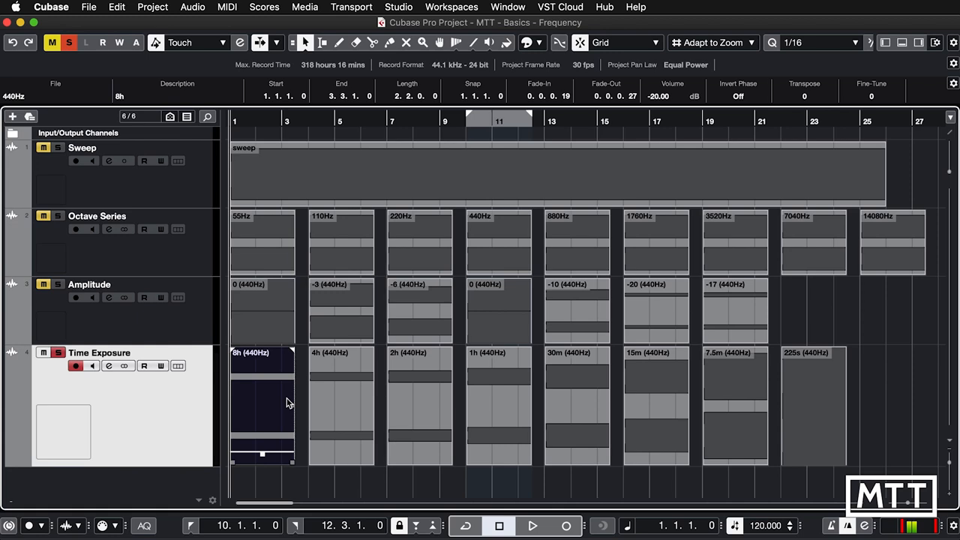
pyautogui.click(535, 525)
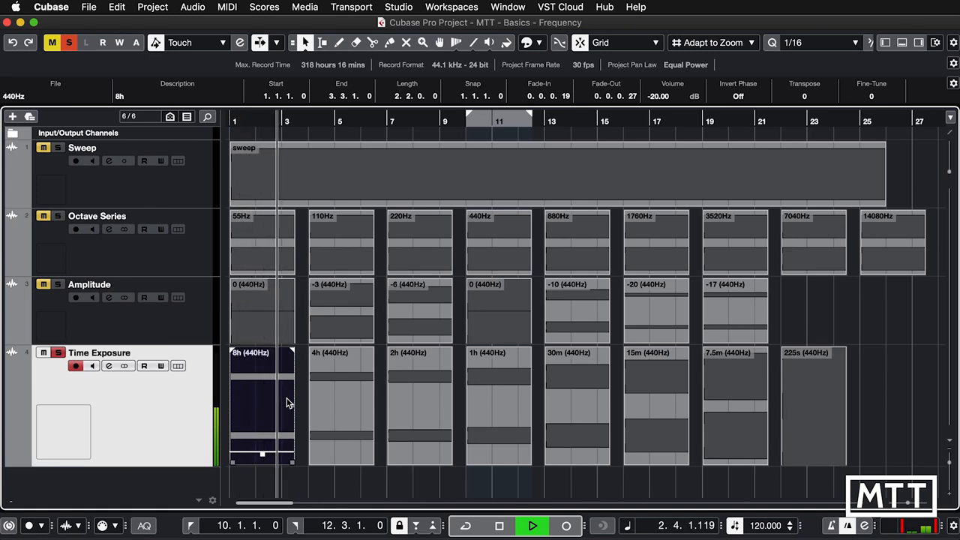
pyautogui.click(534, 524)
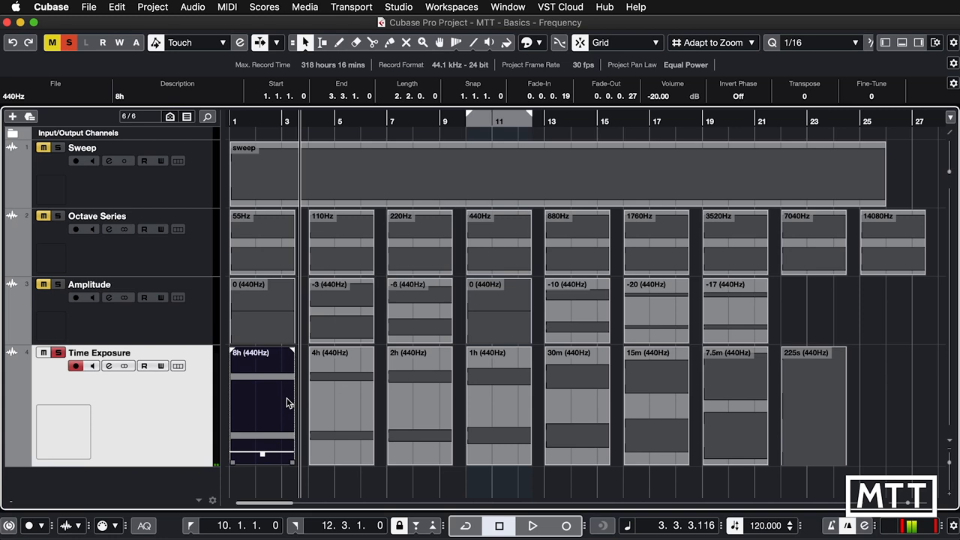
pyautogui.click(535, 525)
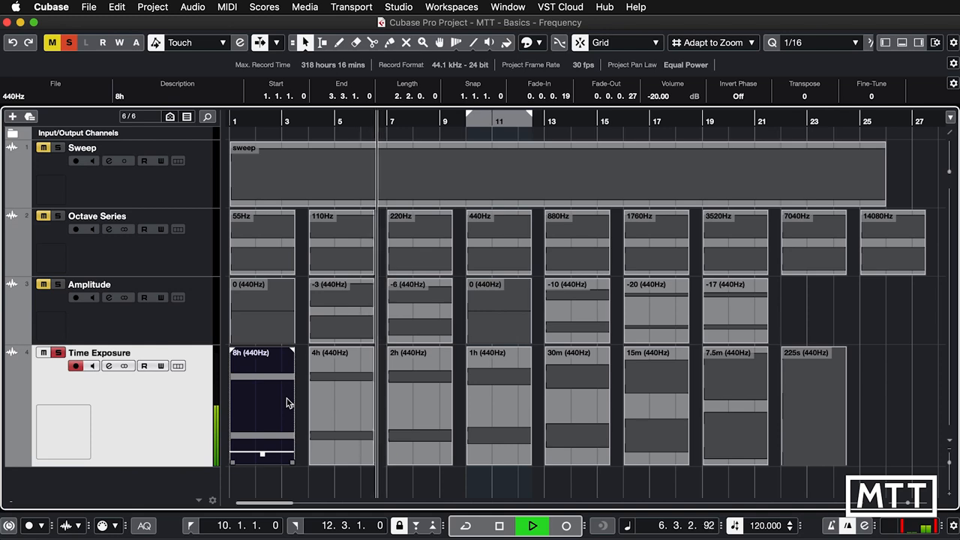
pyautogui.click(537, 524)
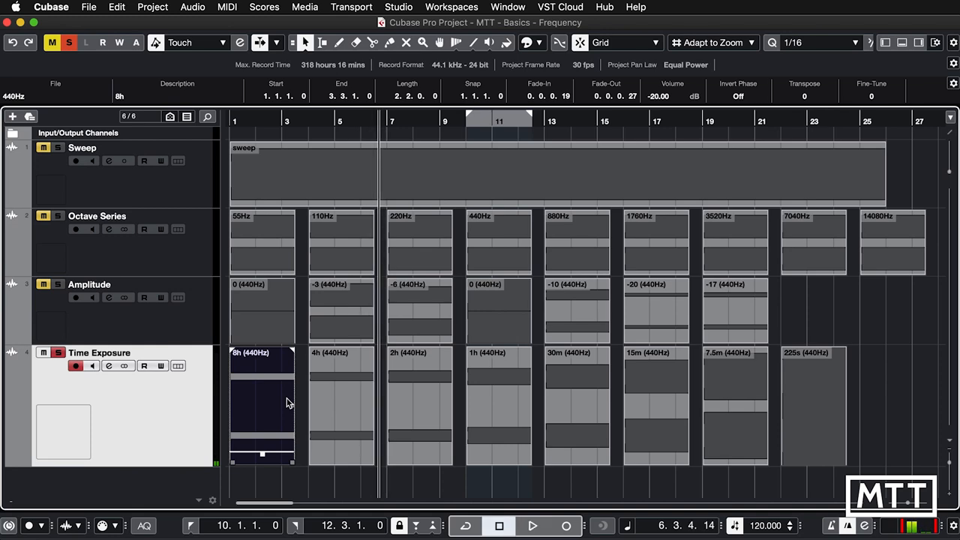
pyautogui.click(534, 525)
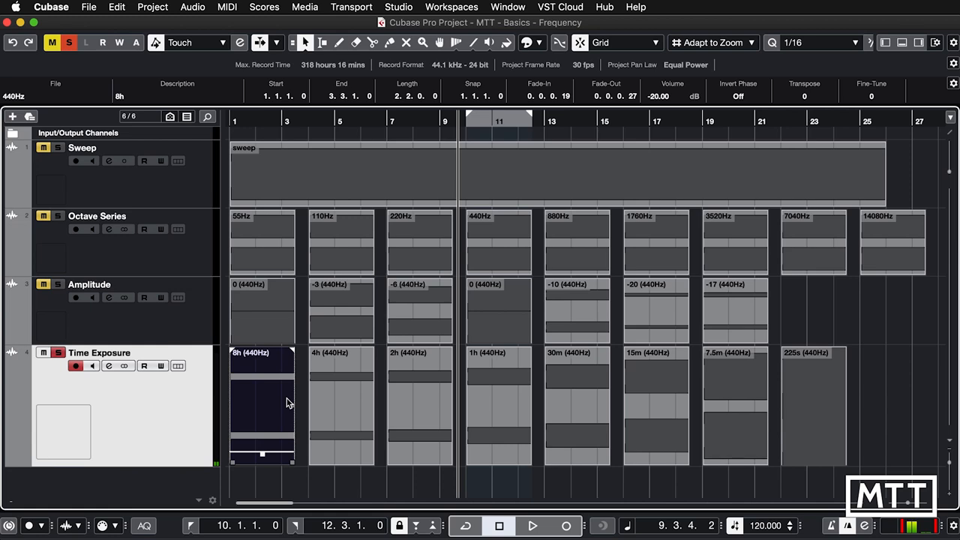
pyautogui.click(534, 525)
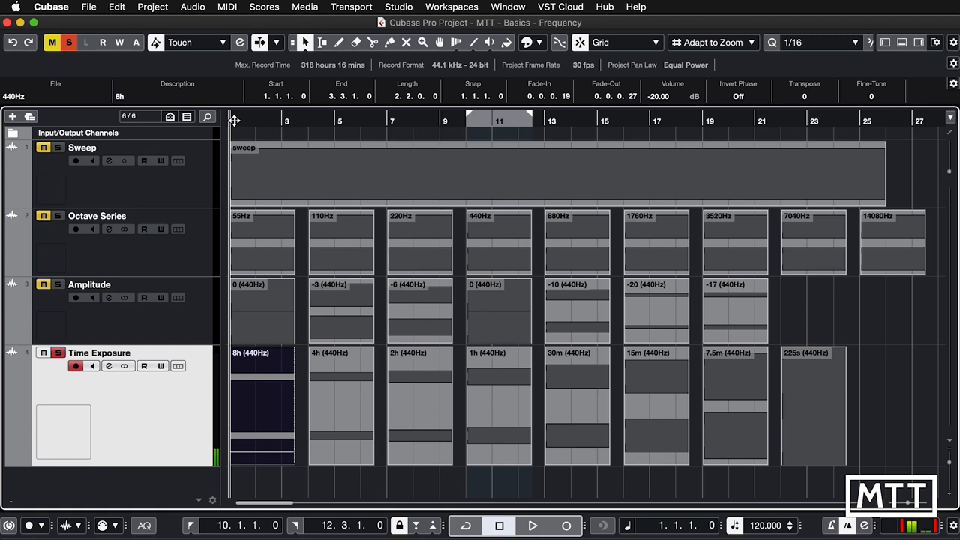
# Start playback of the soloed Time Exposure track from bar 1 via the Transport bar.
pyautogui.click(537, 525)
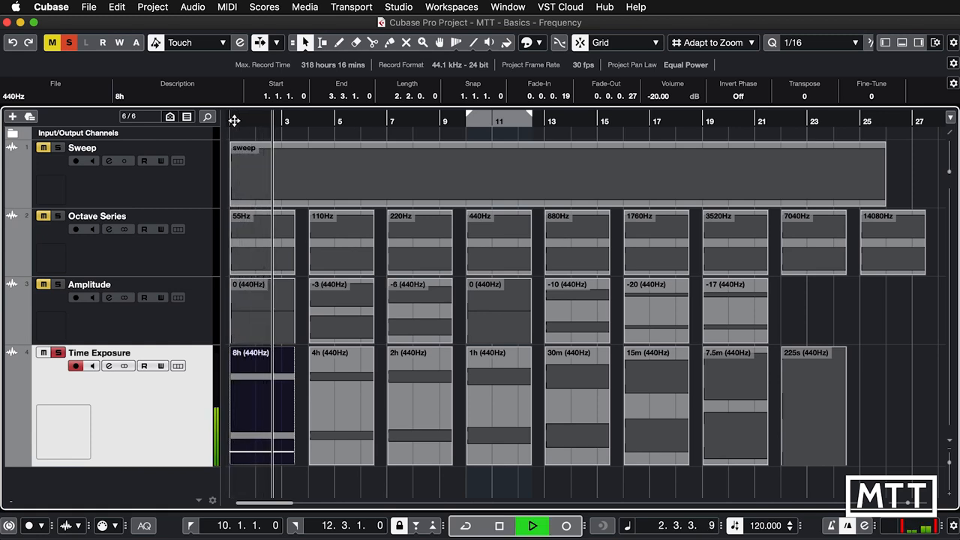
pyautogui.click(536, 523)
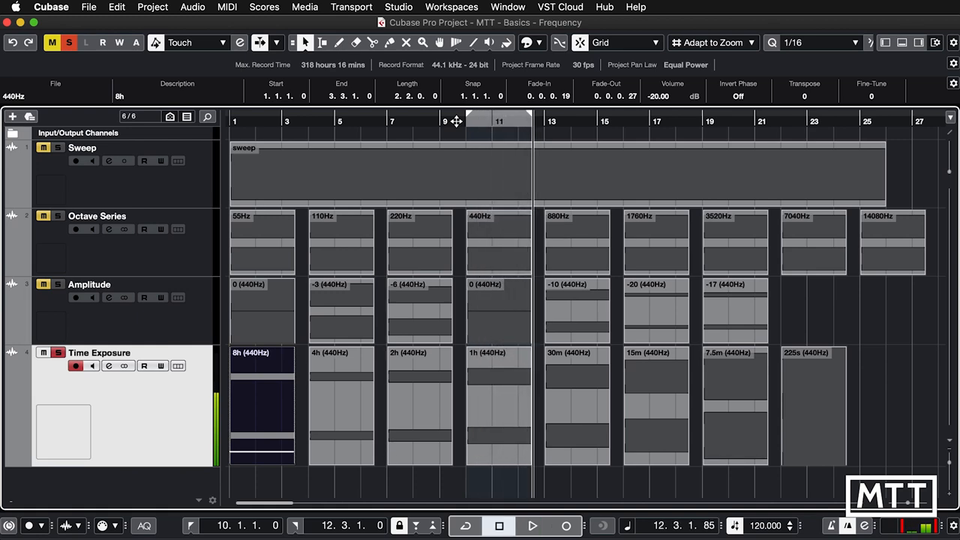
# Keep toggling Transport playback so the playhead advances past bar 21 to the 225s (440Hz) tone.
pyautogui.click(537, 525)
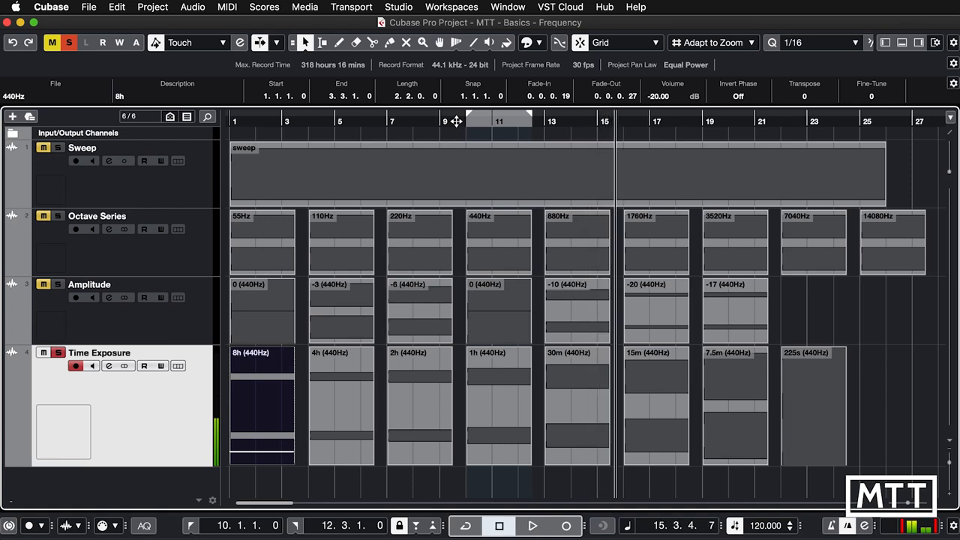
pyautogui.click(534, 526)
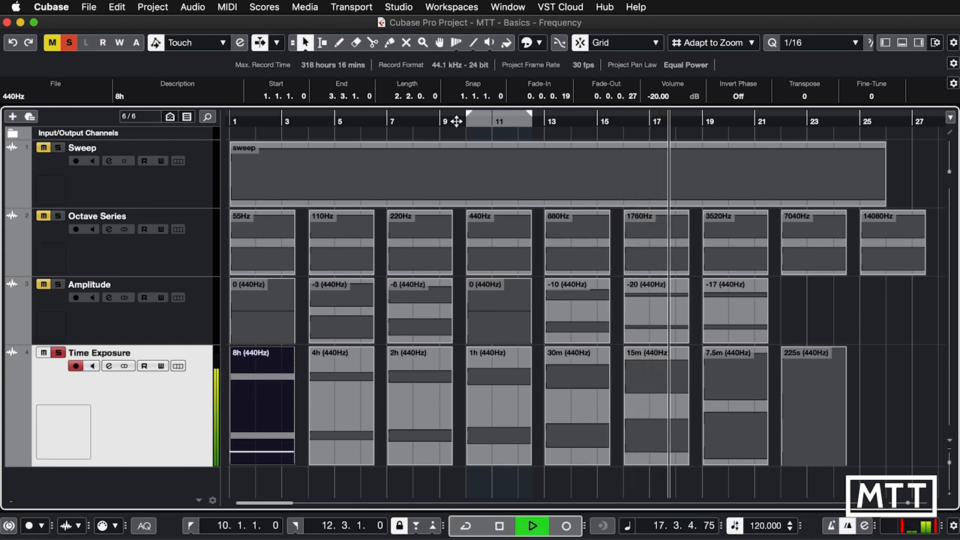
pyautogui.click(536, 523)
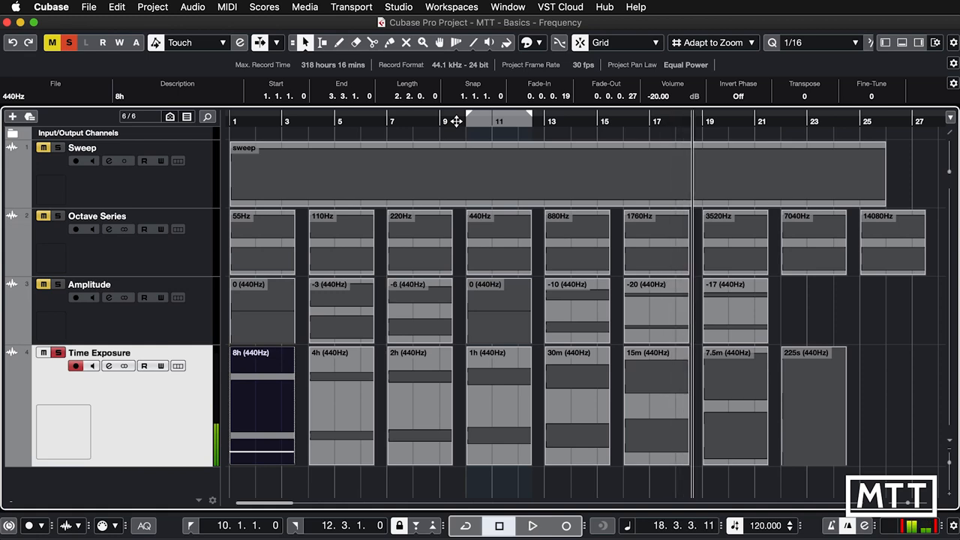
pyautogui.click(535, 525)
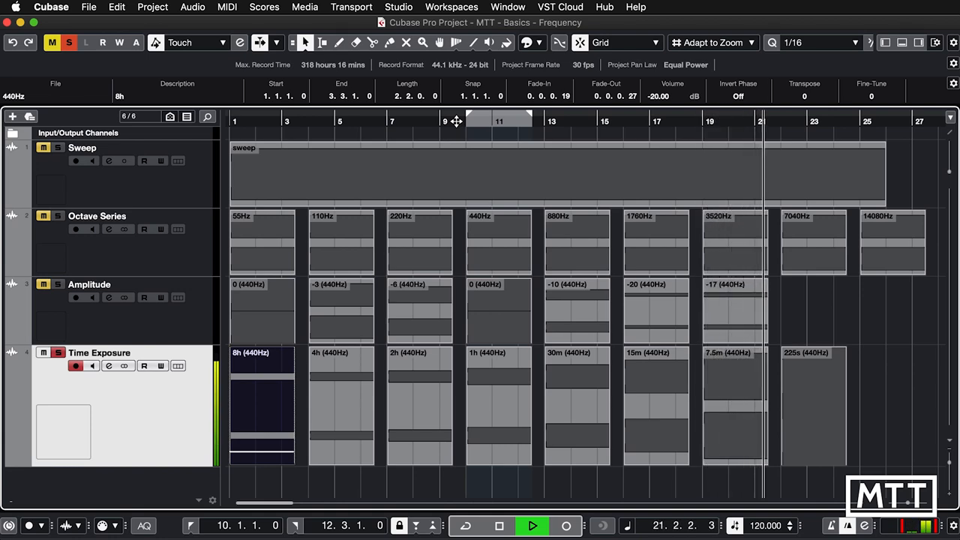
pyautogui.click(537, 522)
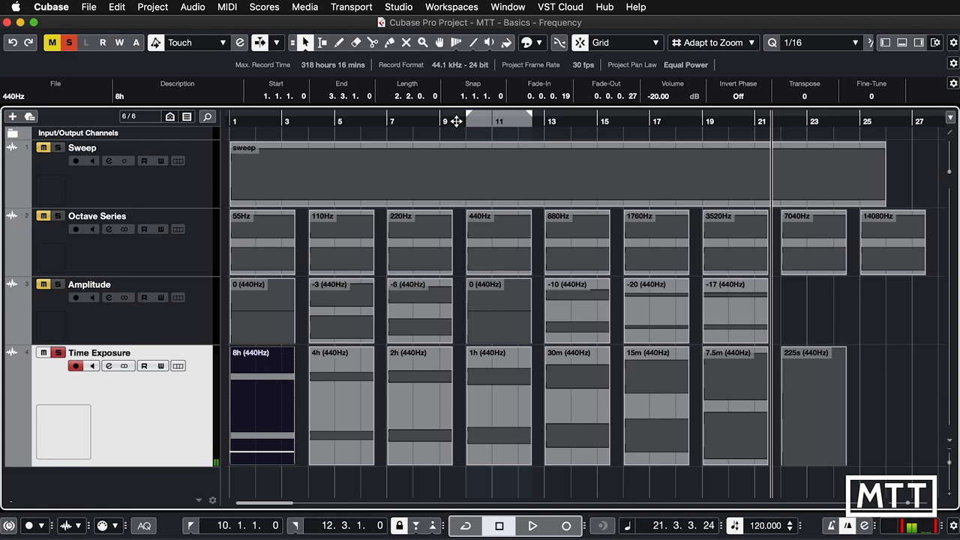
pyautogui.click(536, 525)
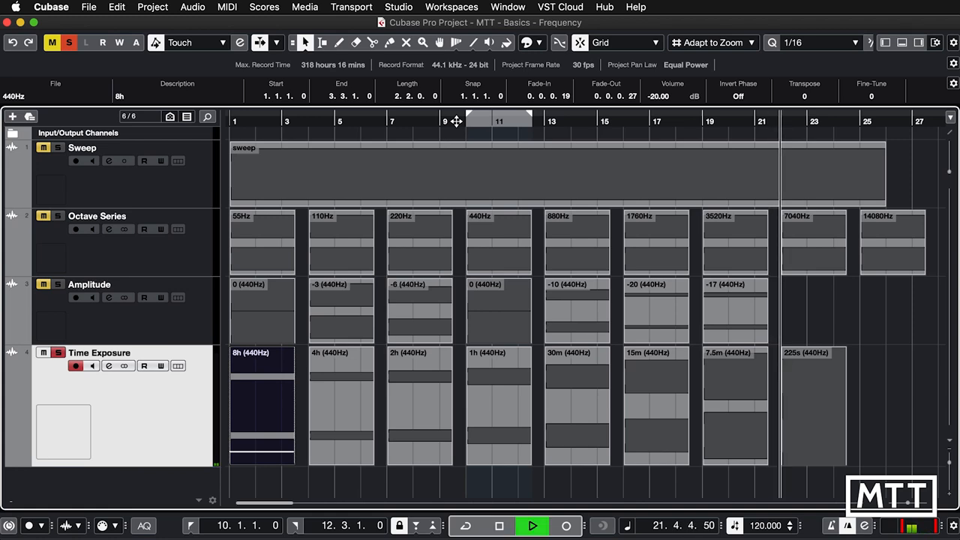